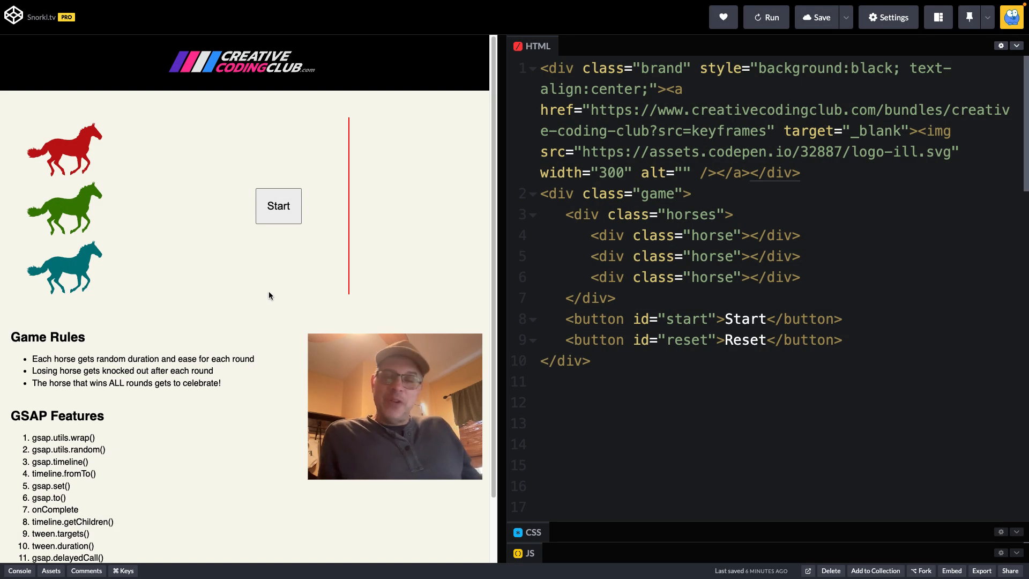
mouse_move(275, 238)
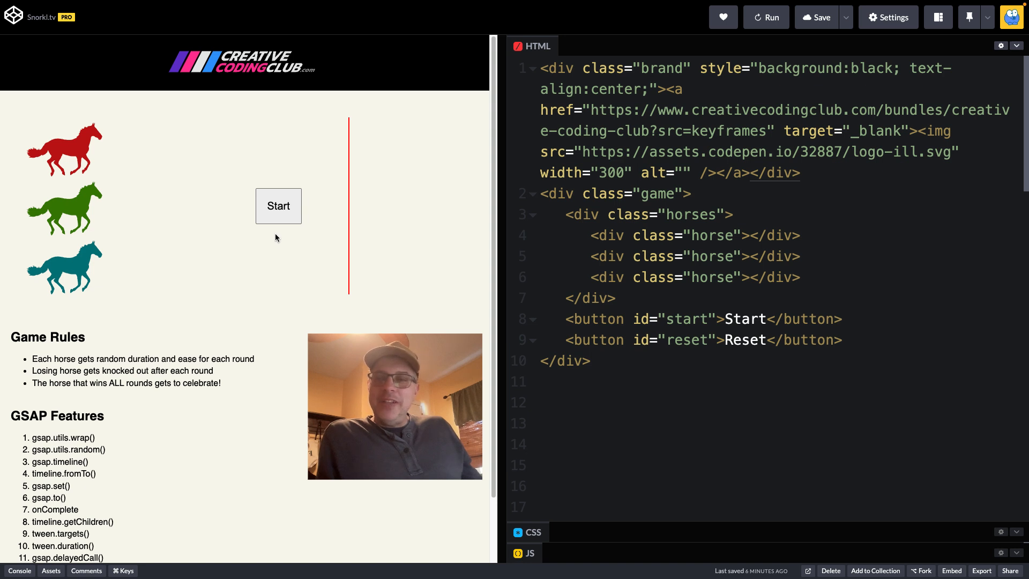
Step: Play and reset the three-horse race in the preview to show the starting behaviour
left_click(277, 206)
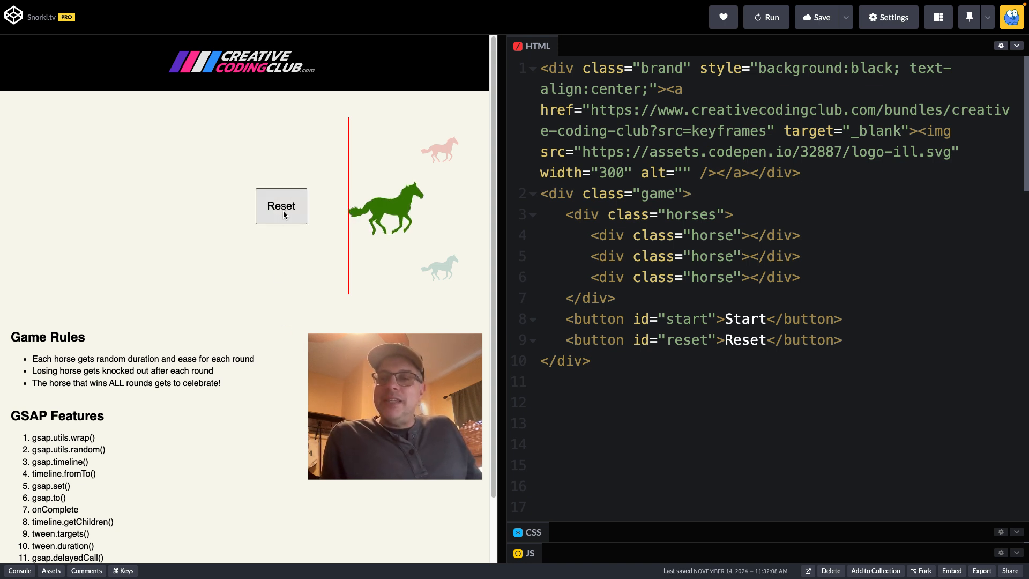
left_click(281, 206)
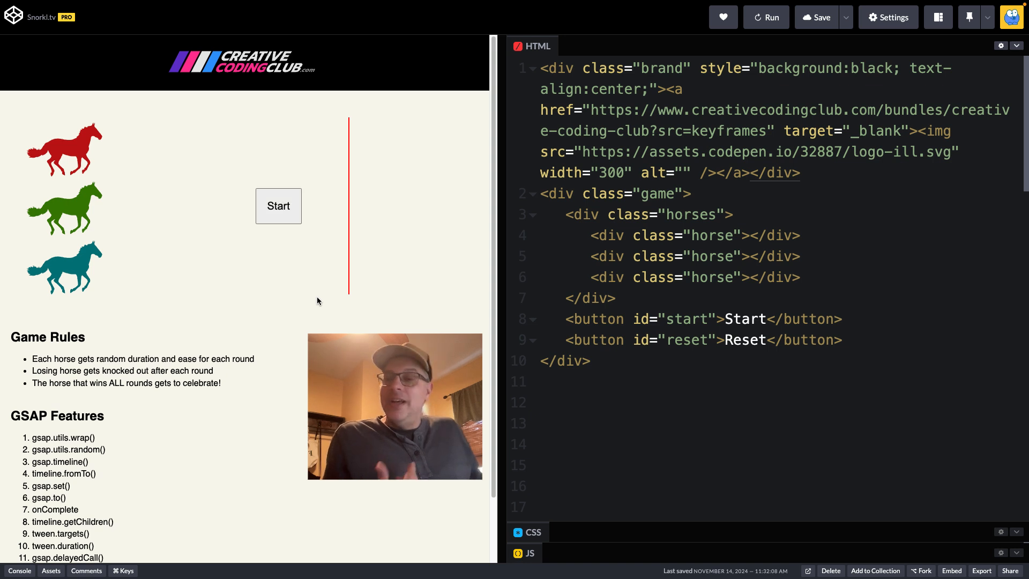
left_click(278, 206)
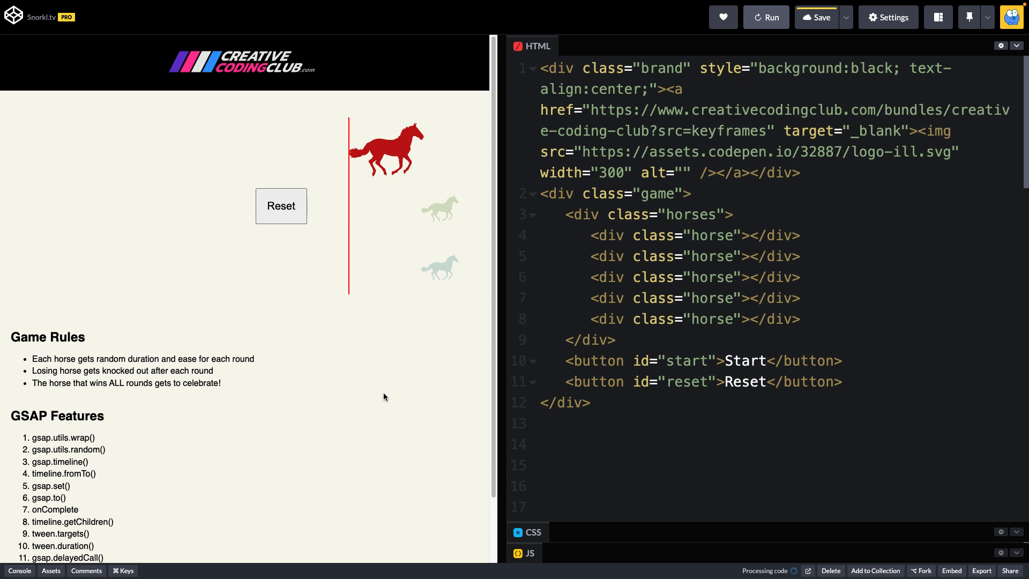
left_click(281, 206)
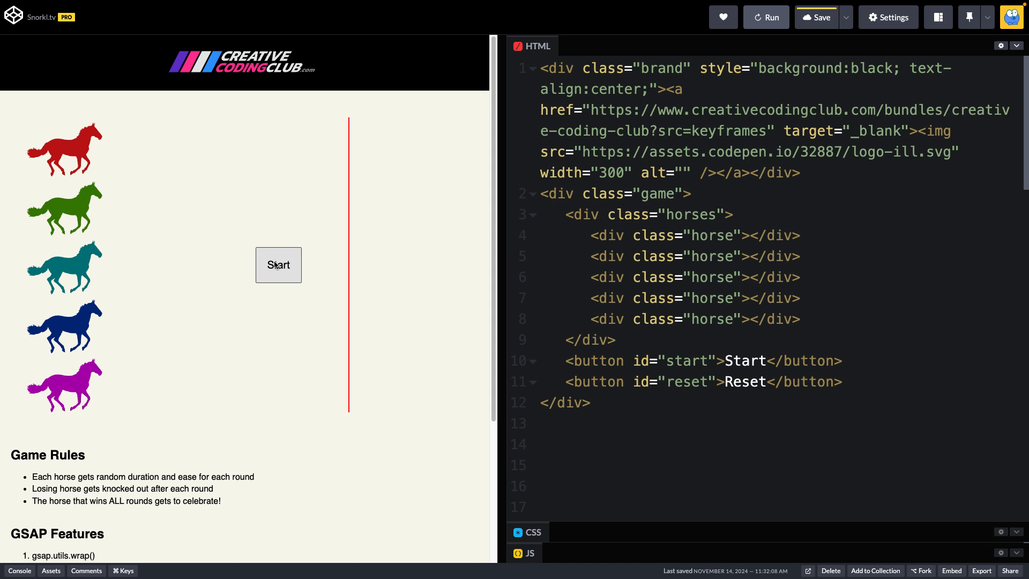
Step: Race all five horses to the red line, then switch to the part-one pen with plain coloured blocks
left_click(278, 265)
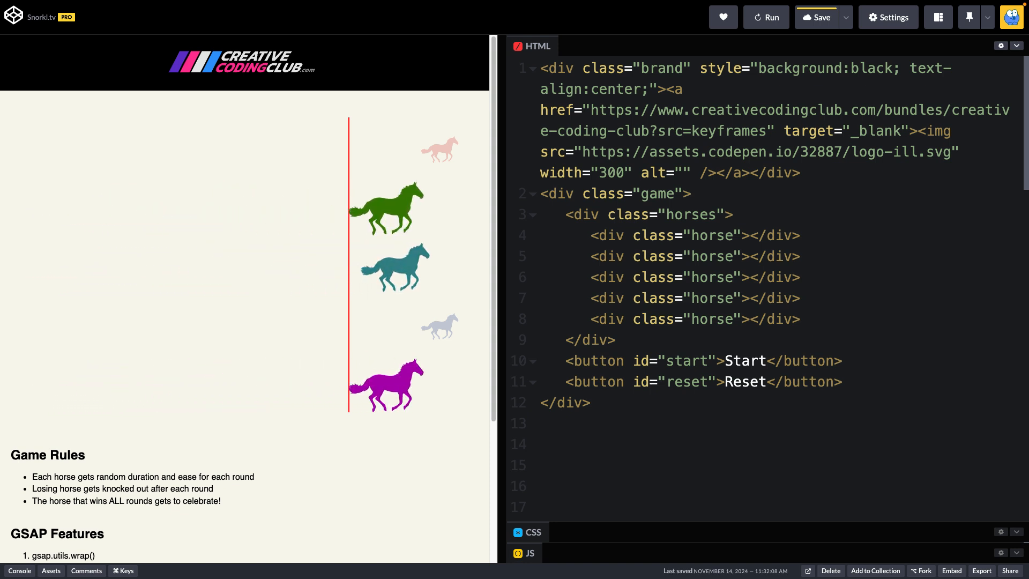
left_click(744, 360)
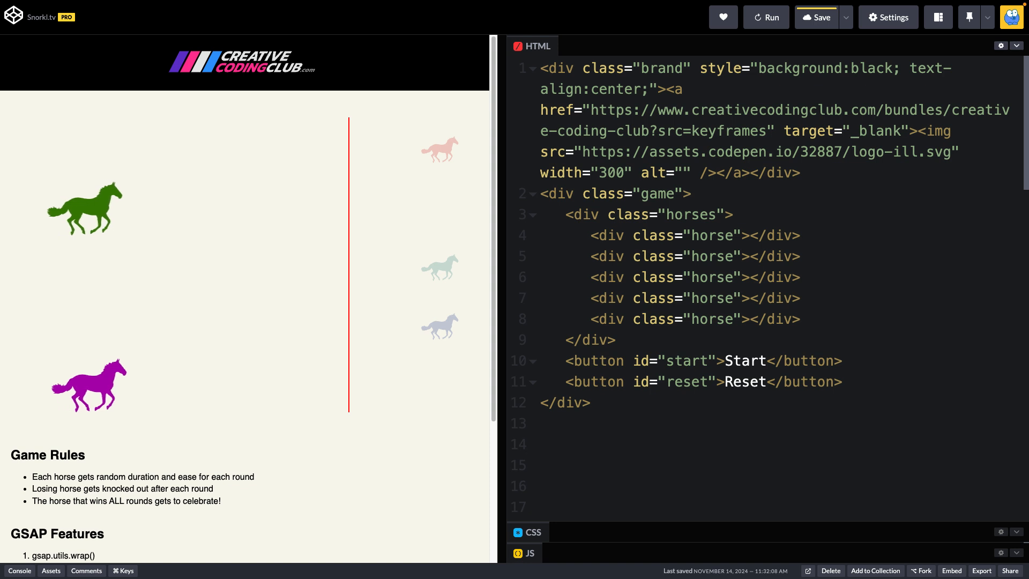
left_click(746, 361)
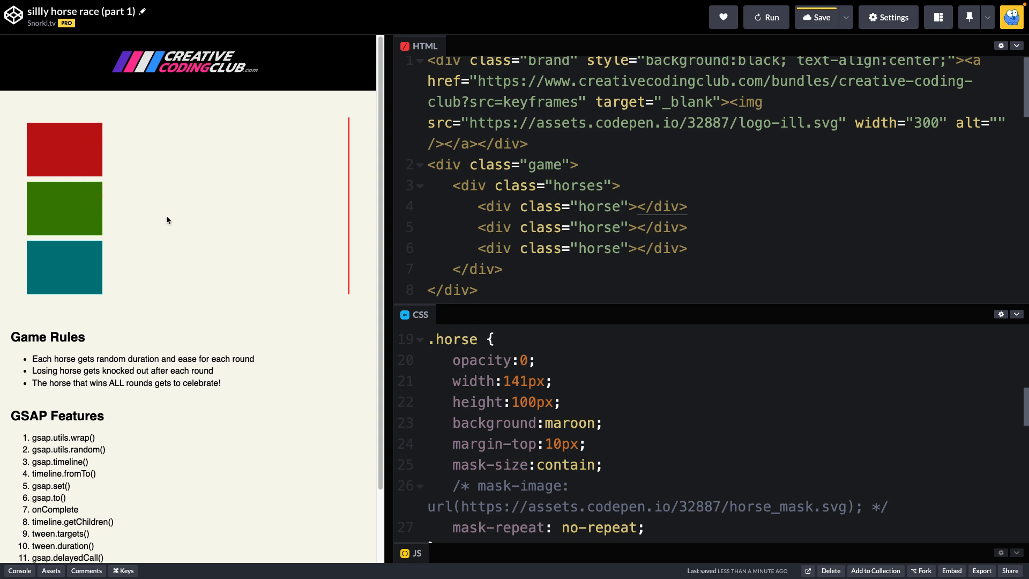
mouse_move(611, 237)
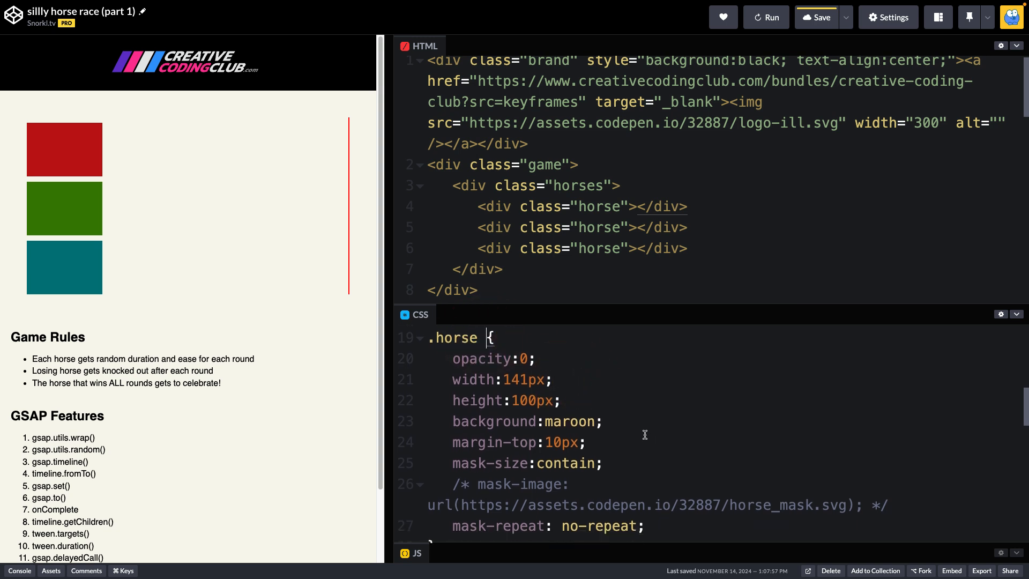
mouse_move(637, 441)
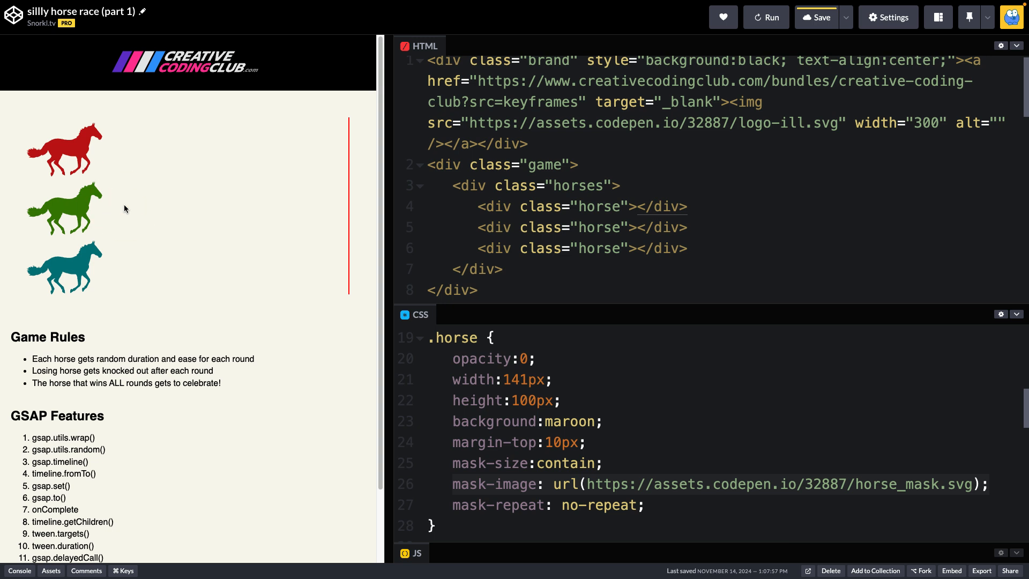
mouse_move(83, 139)
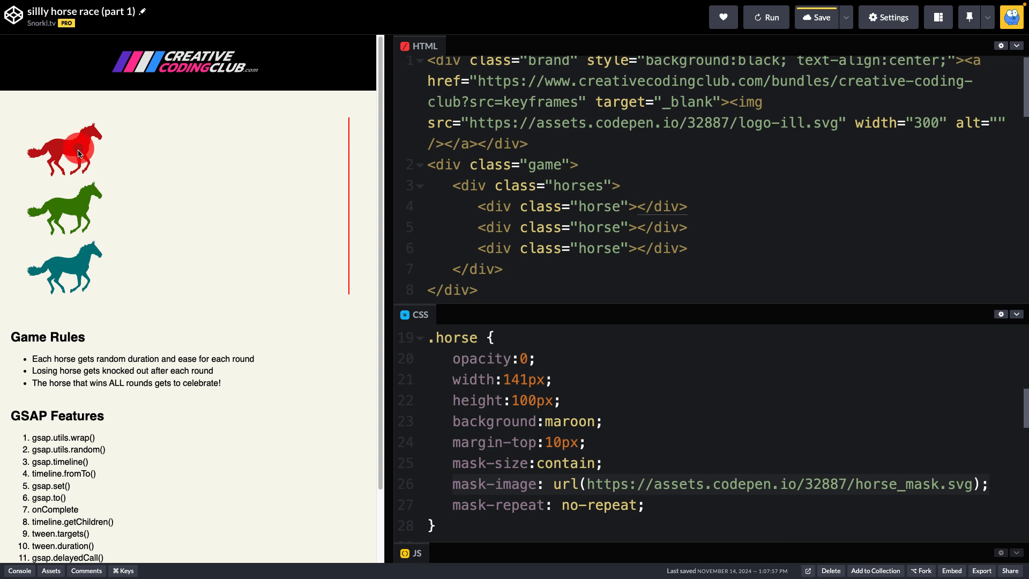
mouse_move(144, 199)
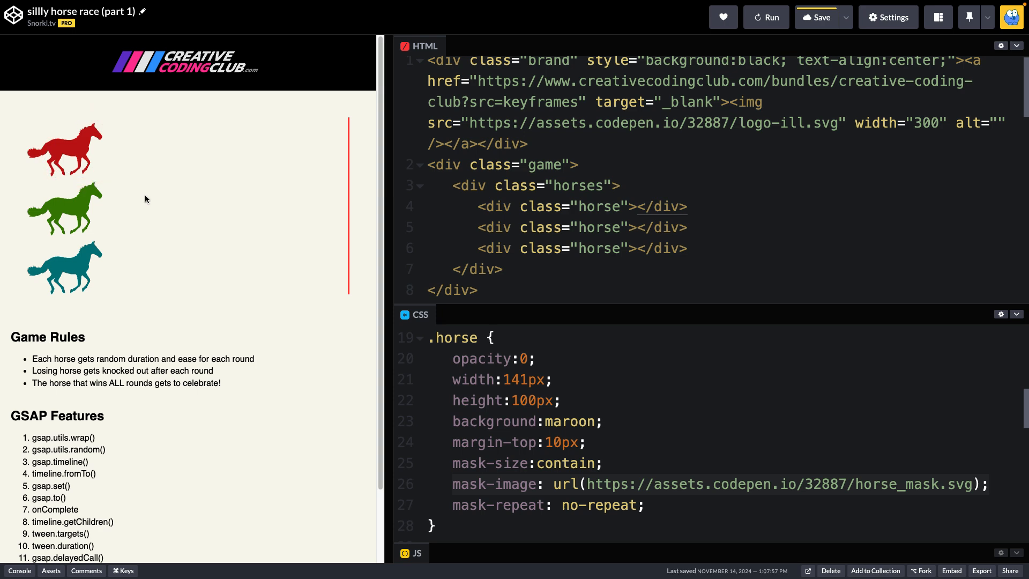
mouse_move(207, 239)
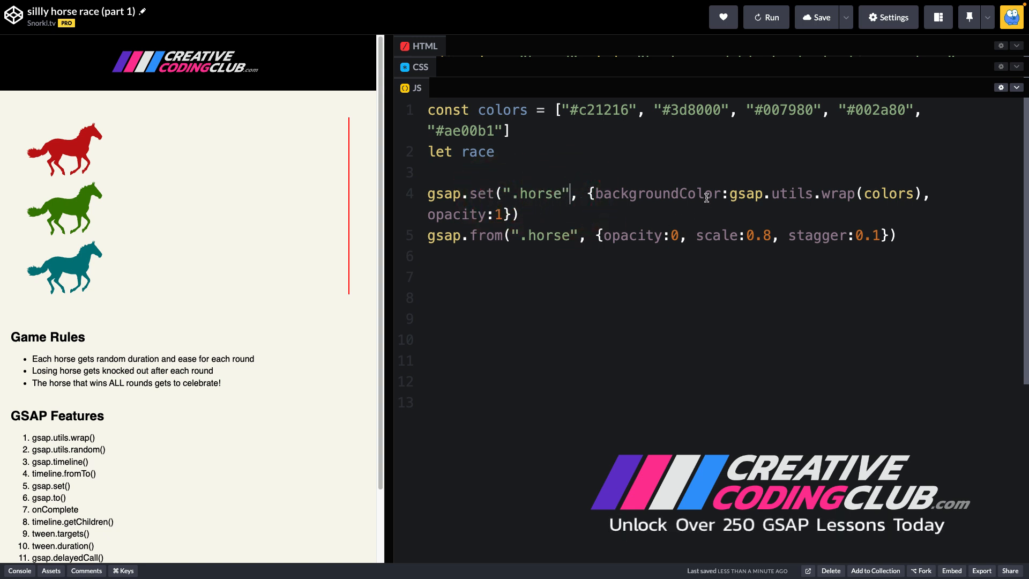
Step: Collapse CSS and expand JS to reveal the colour list and horse colour/fade-in tweens
left_click(748, 195)
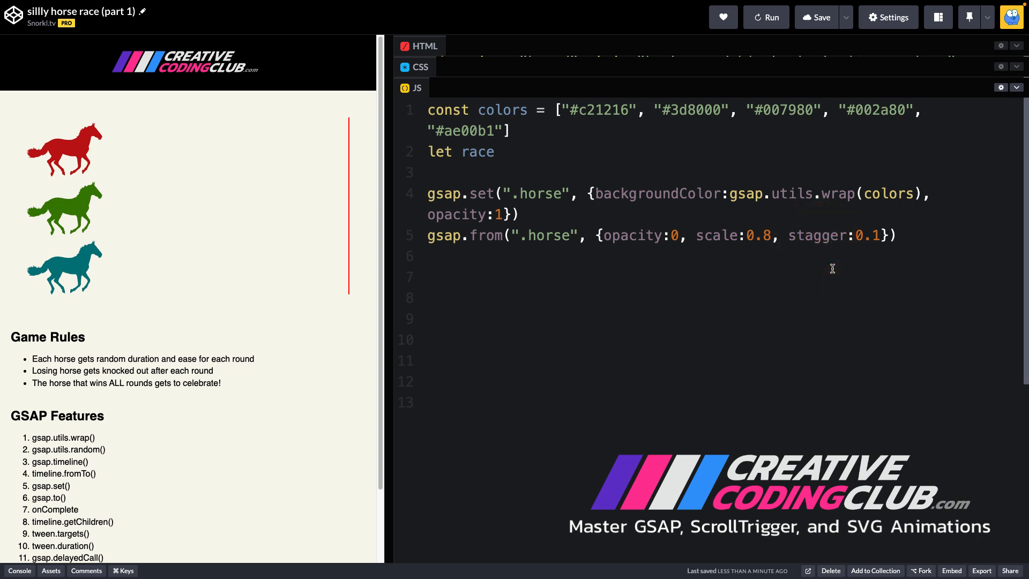
mouse_move(793, 55)
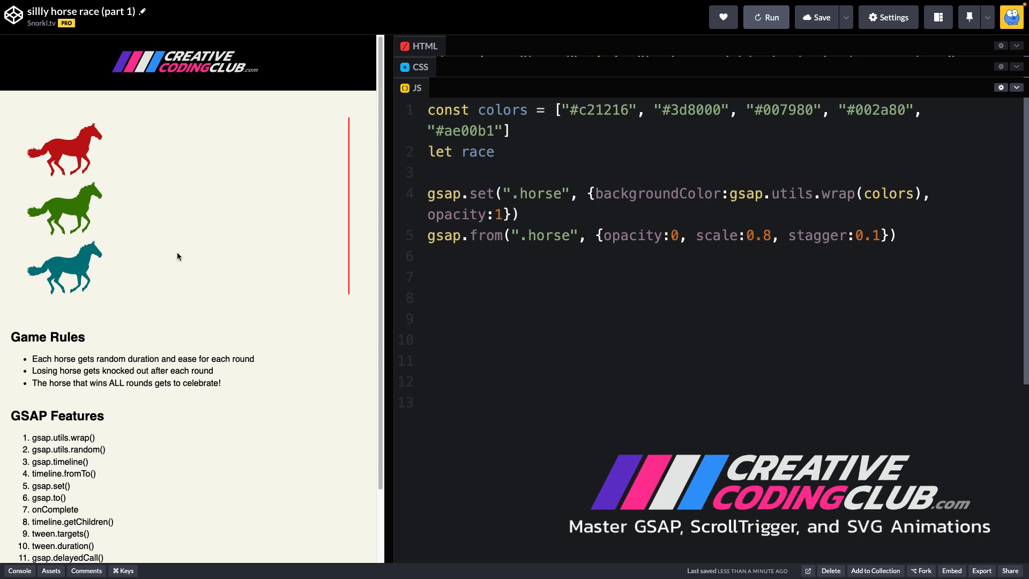
left_click(433, 151)
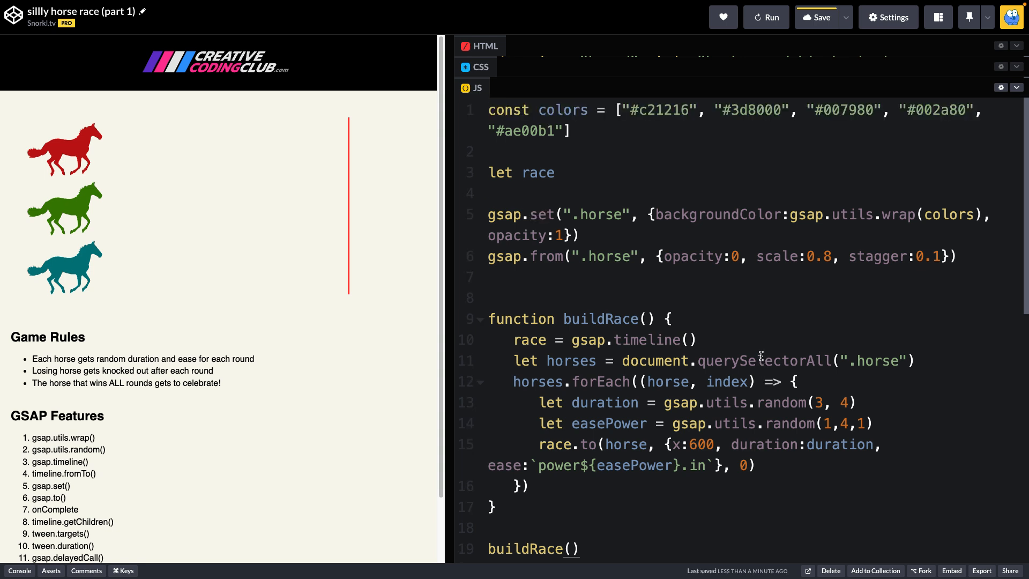
mouse_move(560, 173)
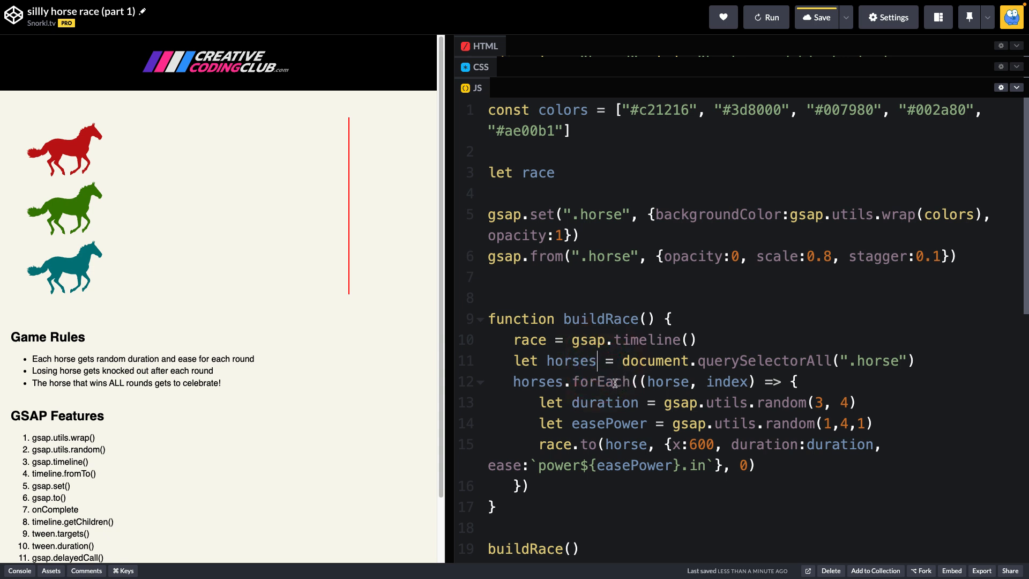
mouse_move(741, 411)
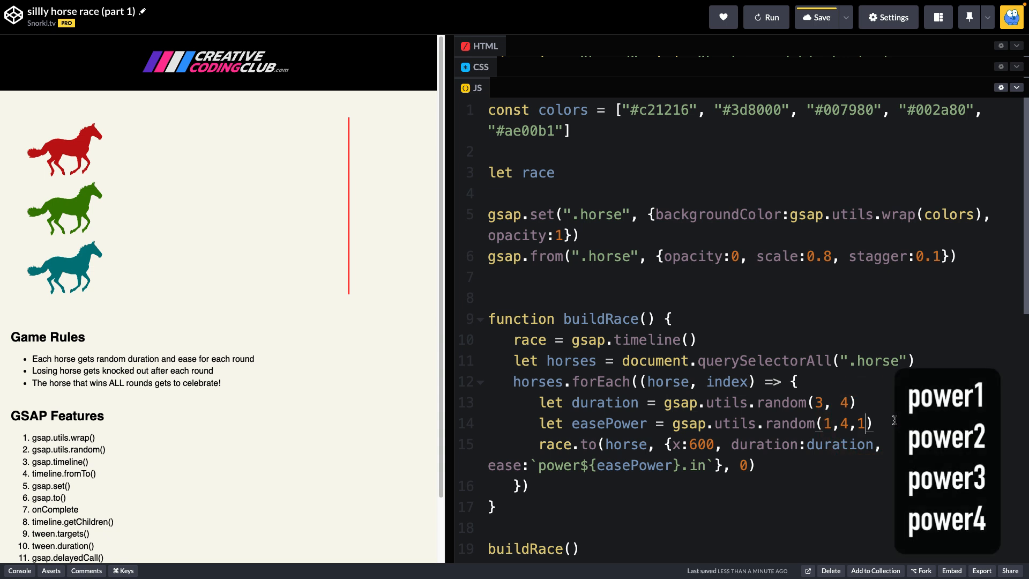
mouse_move(878, 426)
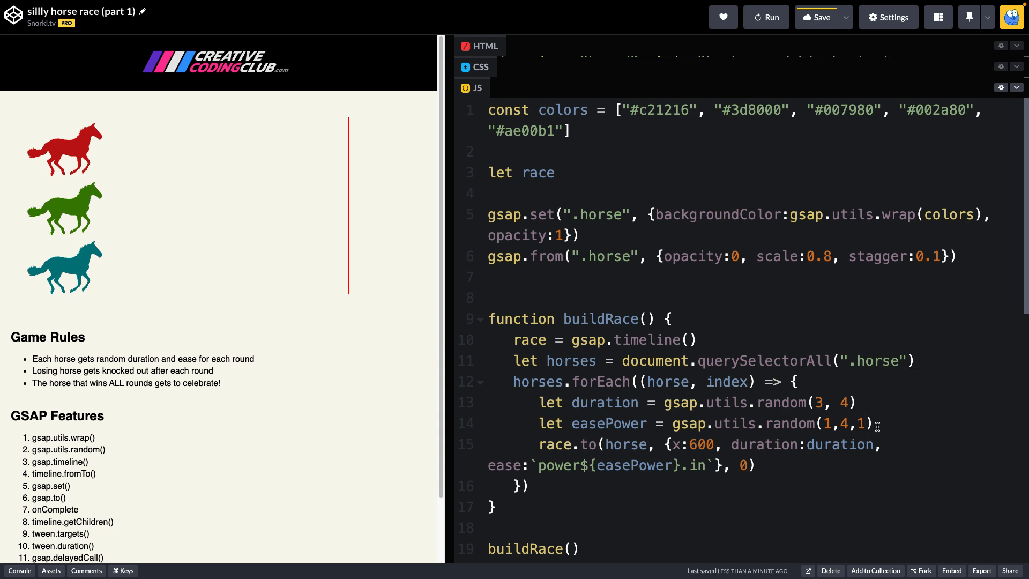
Step: Place the cursor through the buildRace tween line to examine the random duration and power ease expression
left_click(877, 426)
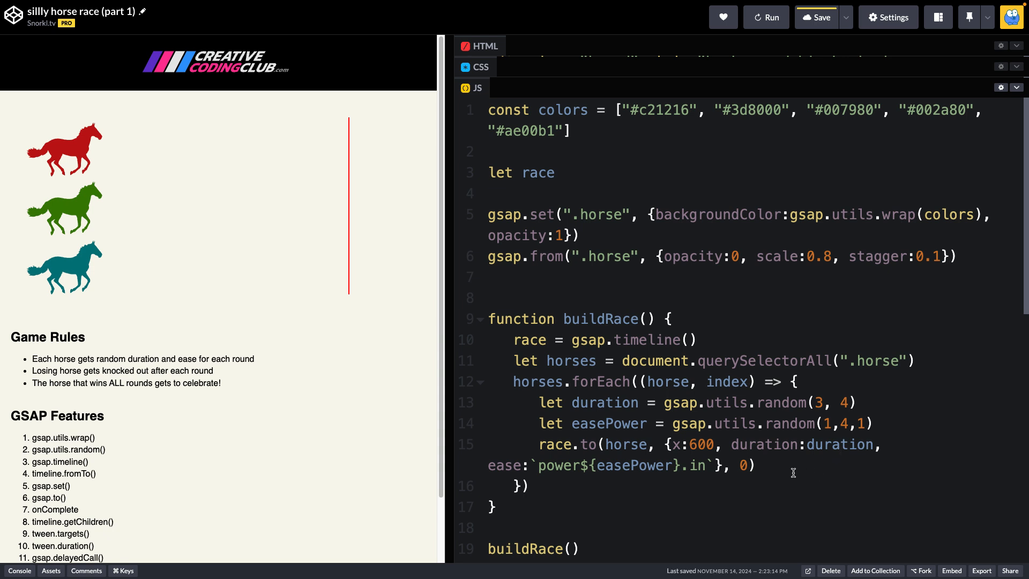
left_click(531, 465)
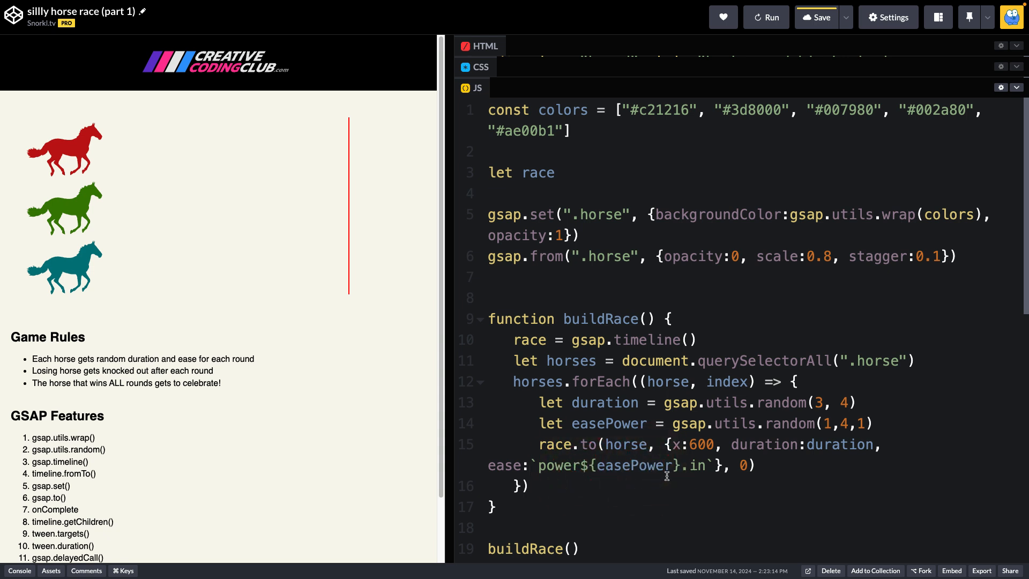
left_click(697, 466)
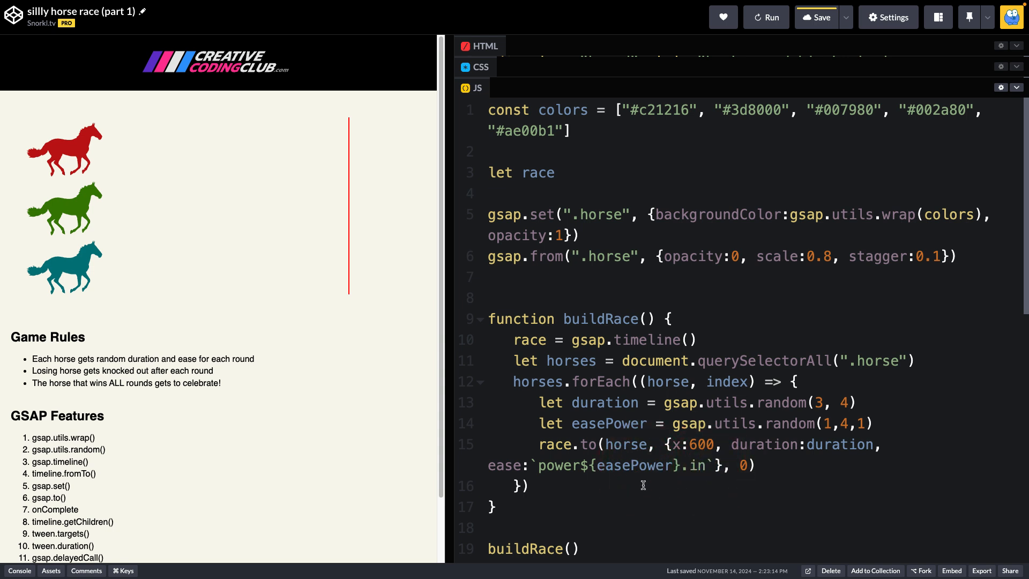
left_click(647, 465)
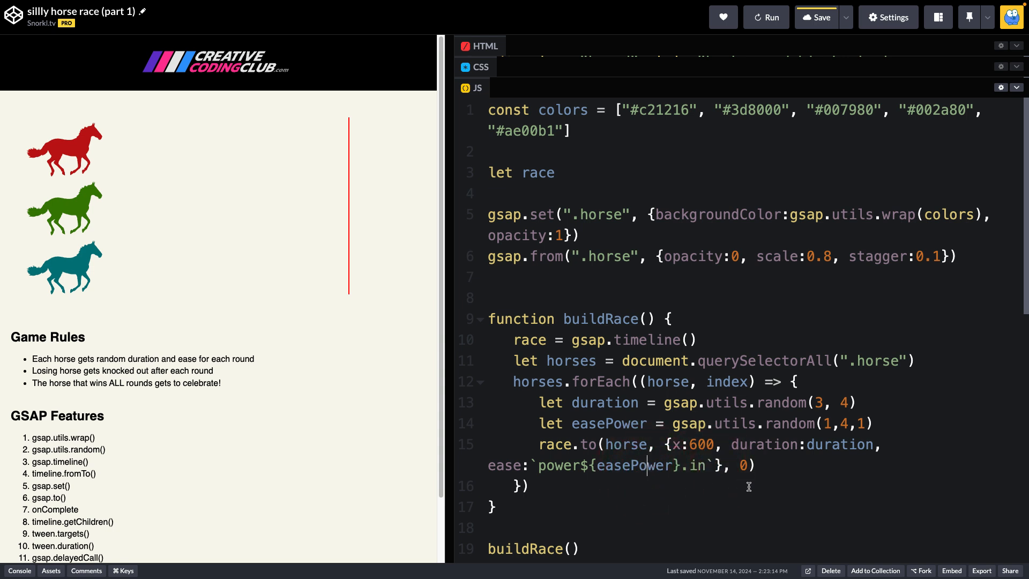
mouse_move(753, 464)
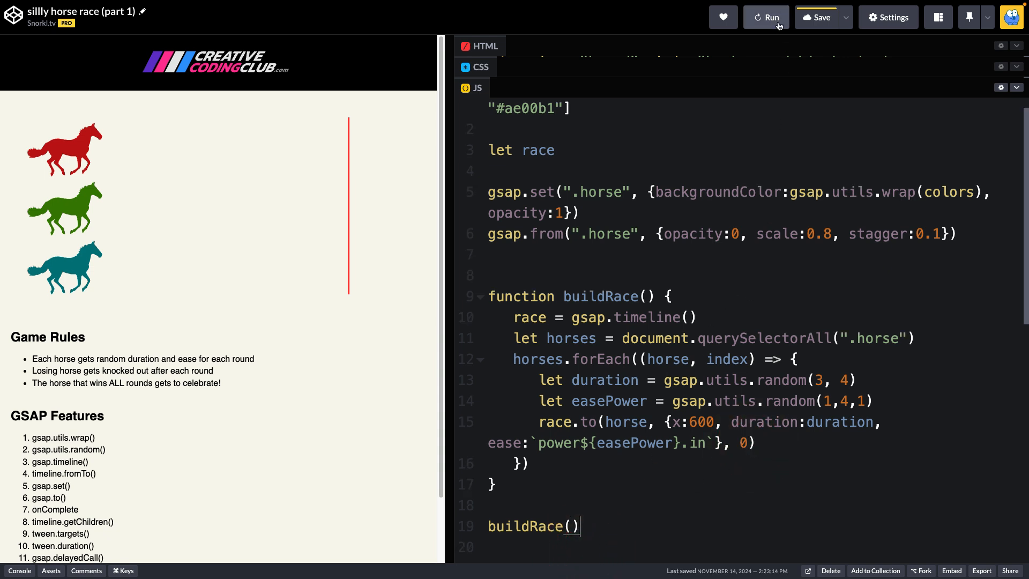
Step: Run the pen several times so the three horses race to the red finish line with varying speeds
left_click(766, 17)
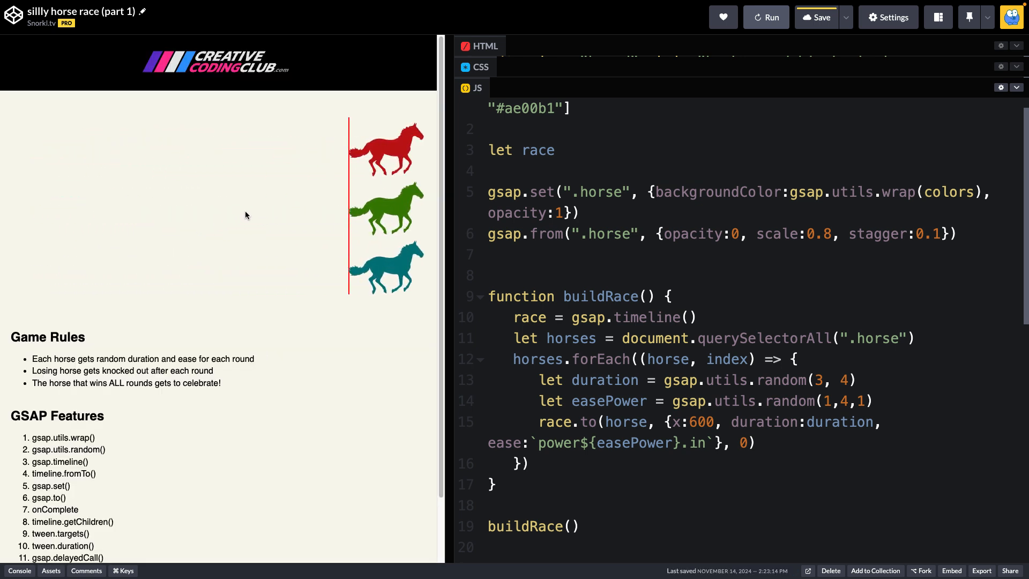
left_click(765, 18)
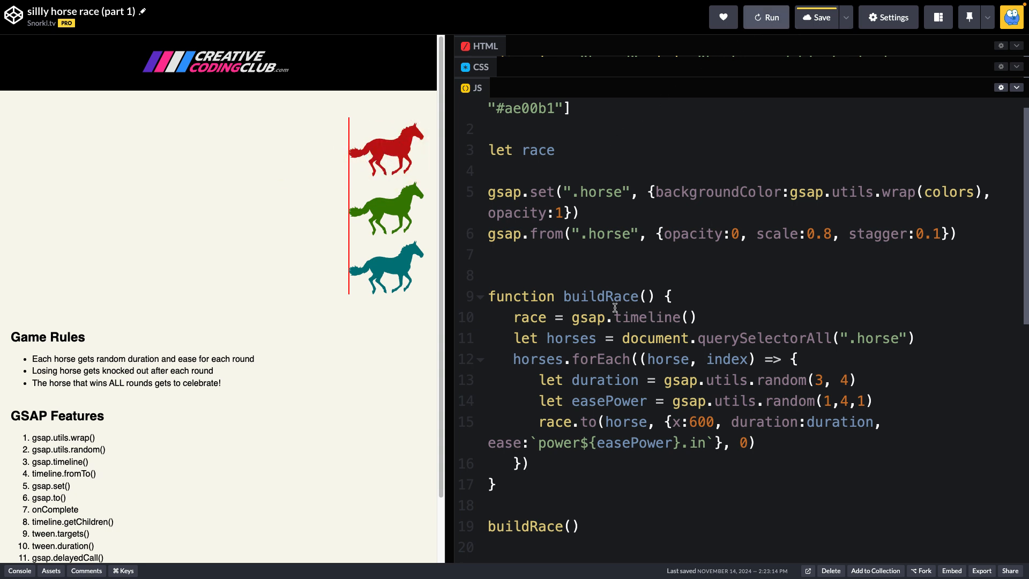
left_click(766, 17)
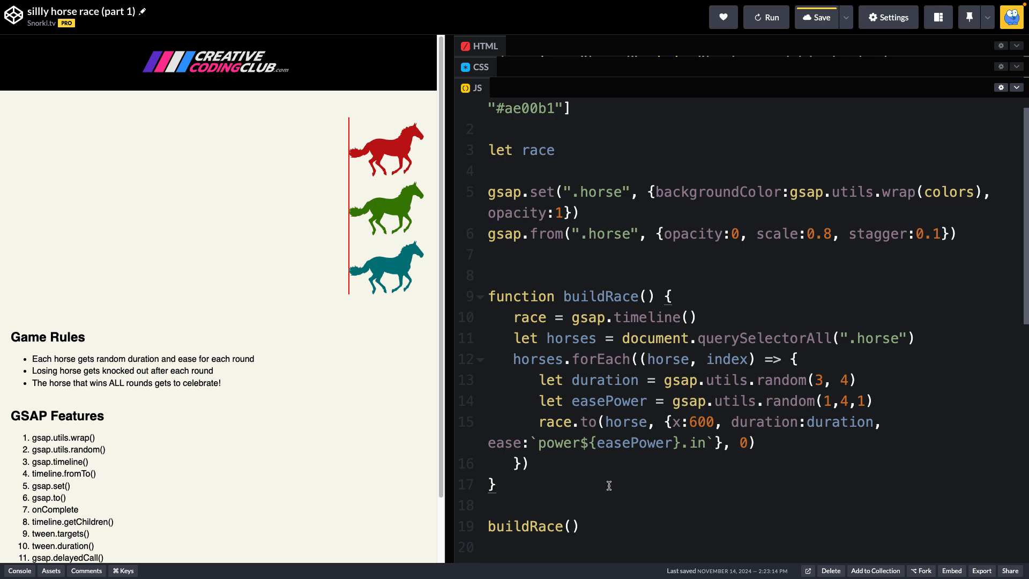
left_click(815, 17)
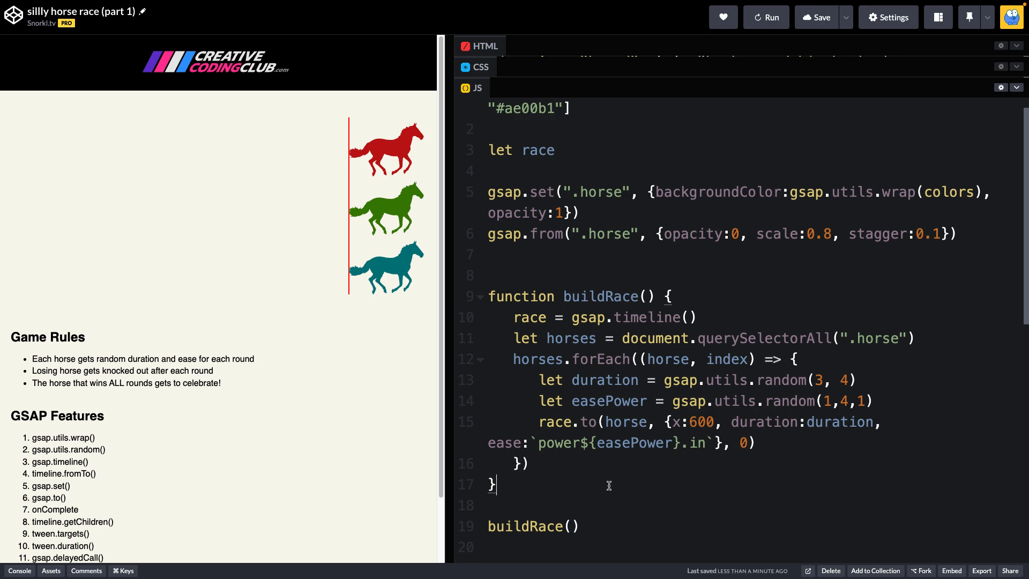